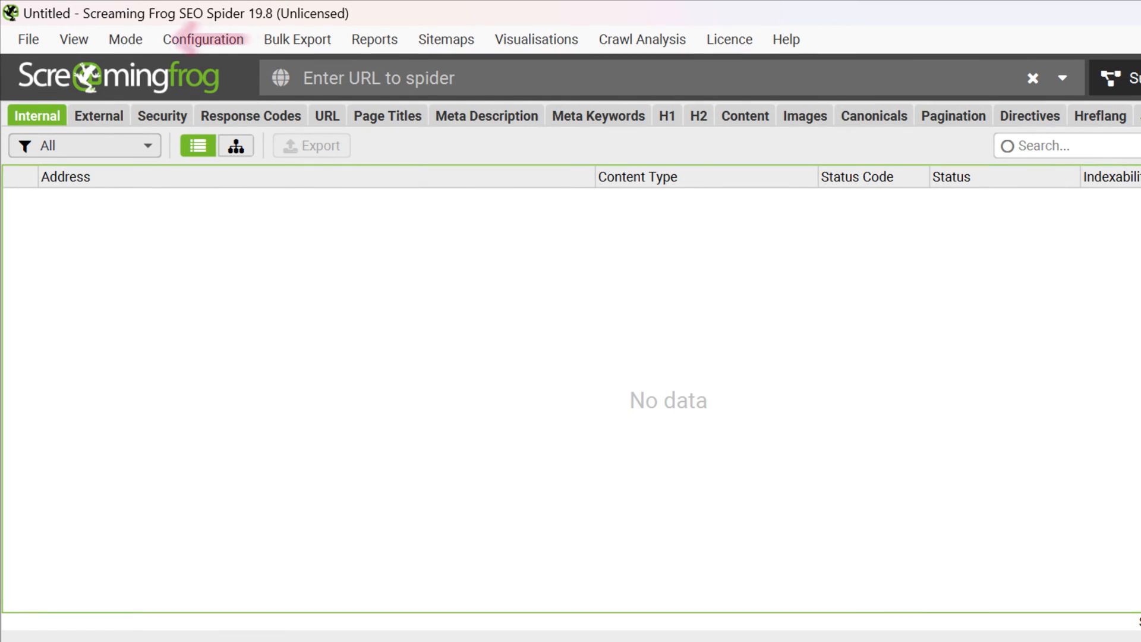
Enable Use Proxy Server in the crawler's proxy configuration
left_click(28, 39)
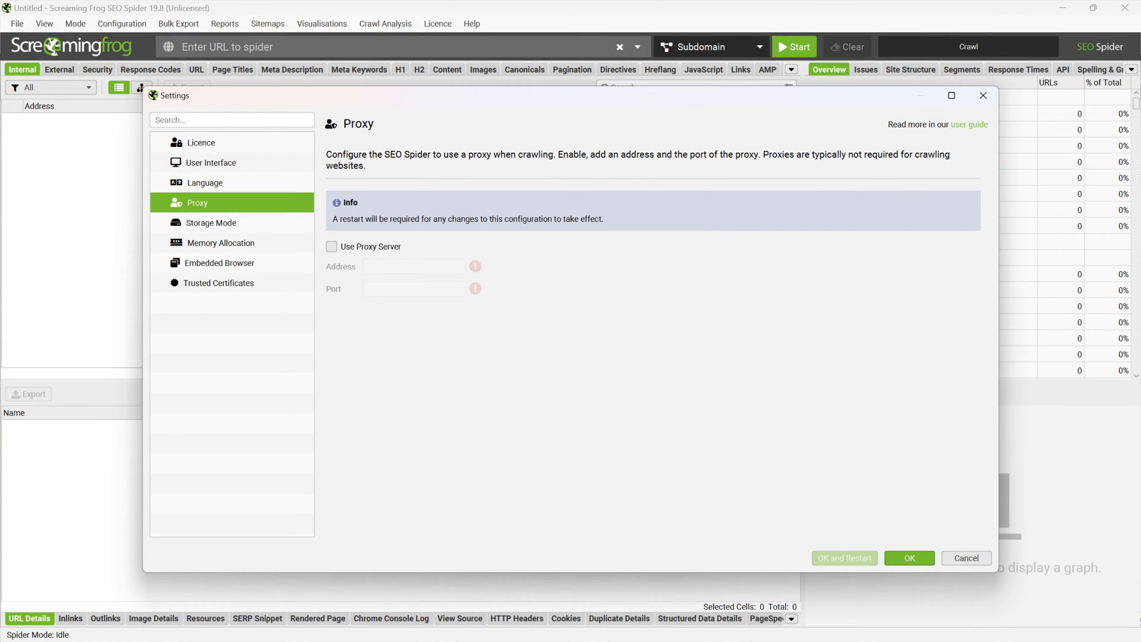
left_click(331, 247)
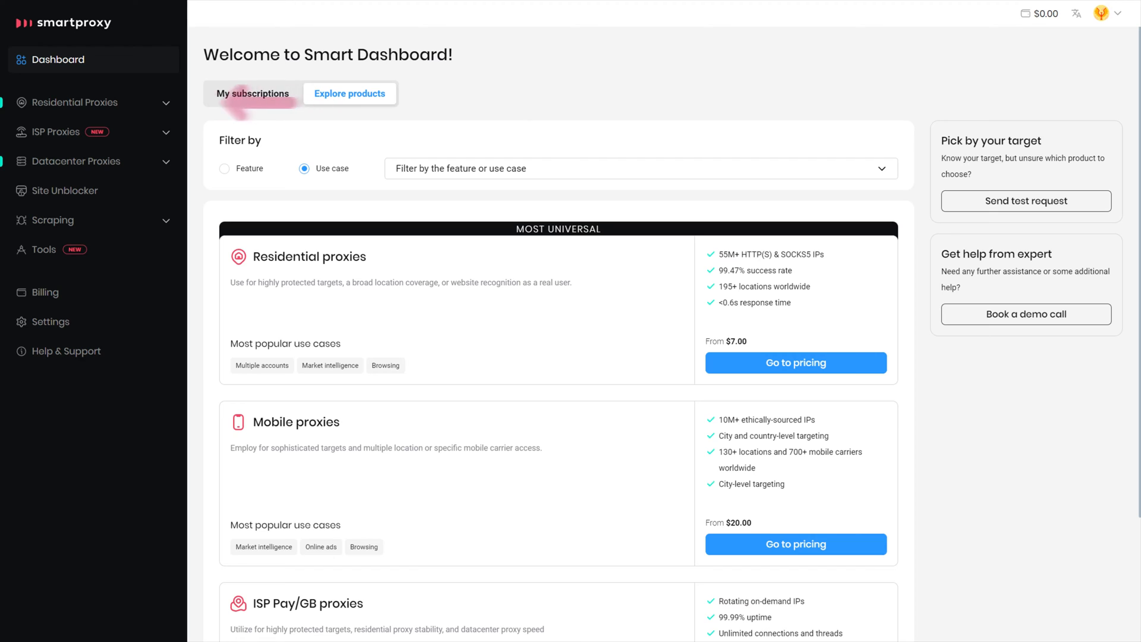
Create a residential proxy user named ScreamingFrog with an auto-generated password
left_click(76, 102)
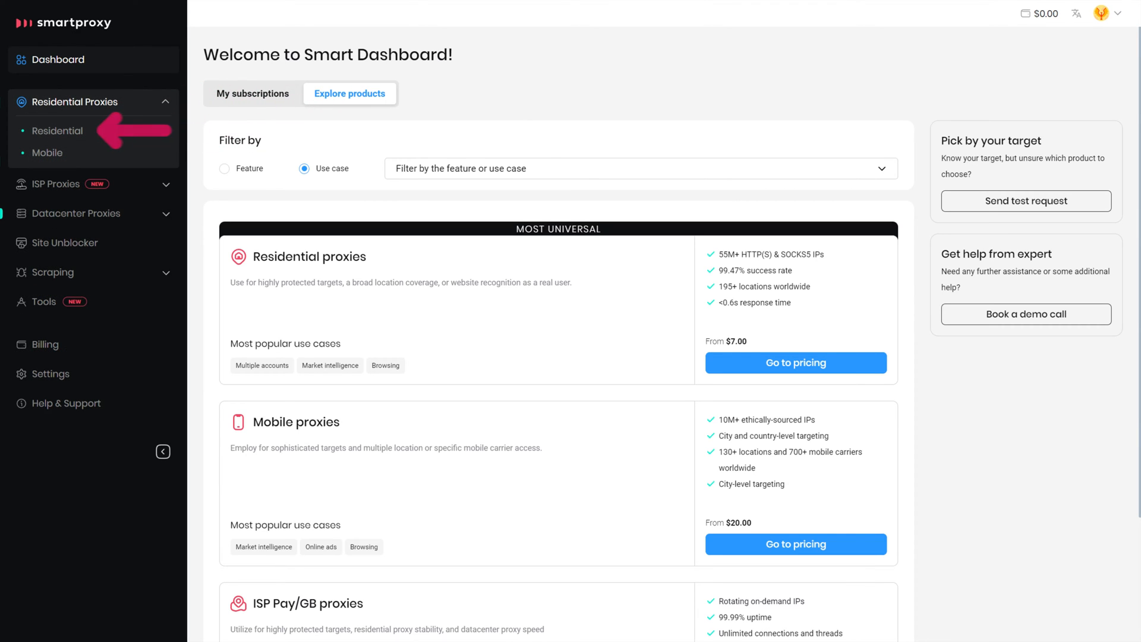
left_click(57, 131)
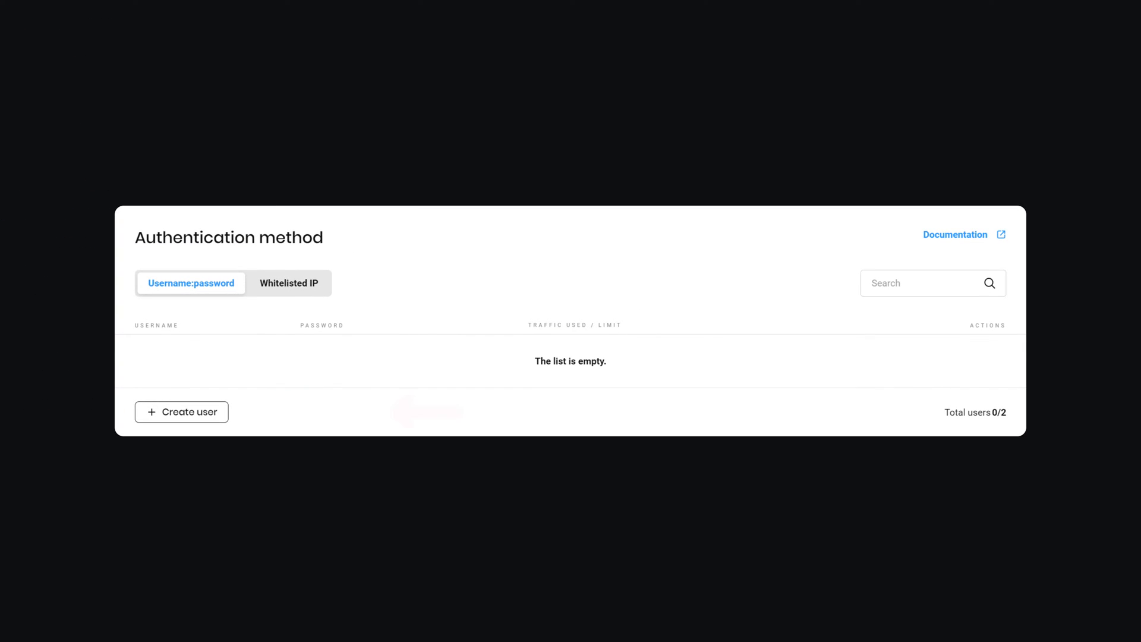
left_click(180, 411)
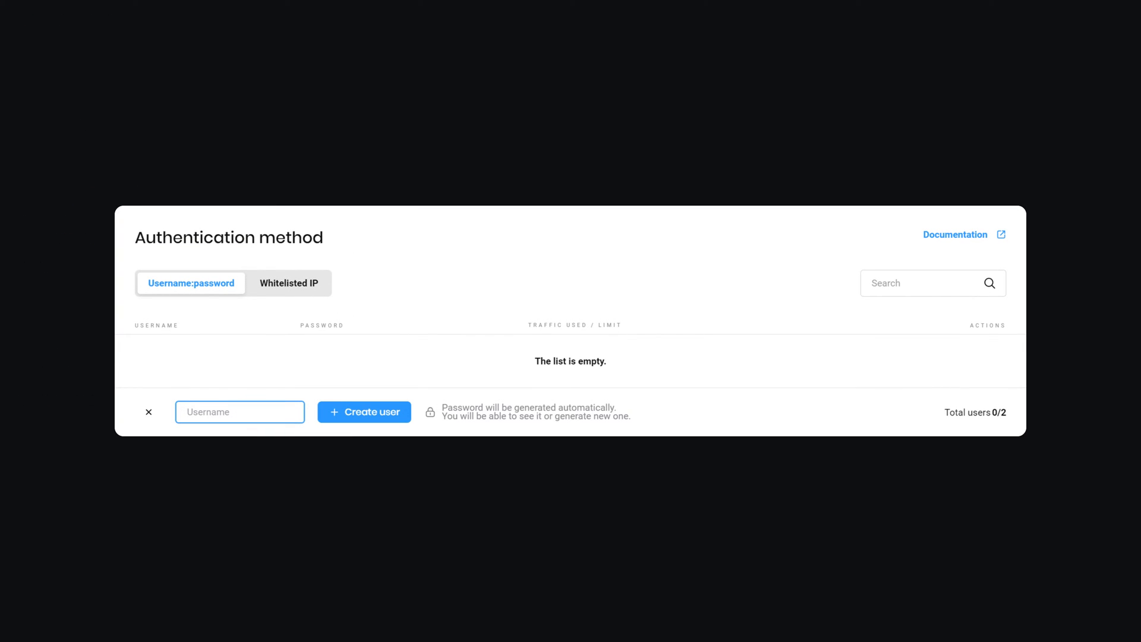
type("ScreamingFrog")
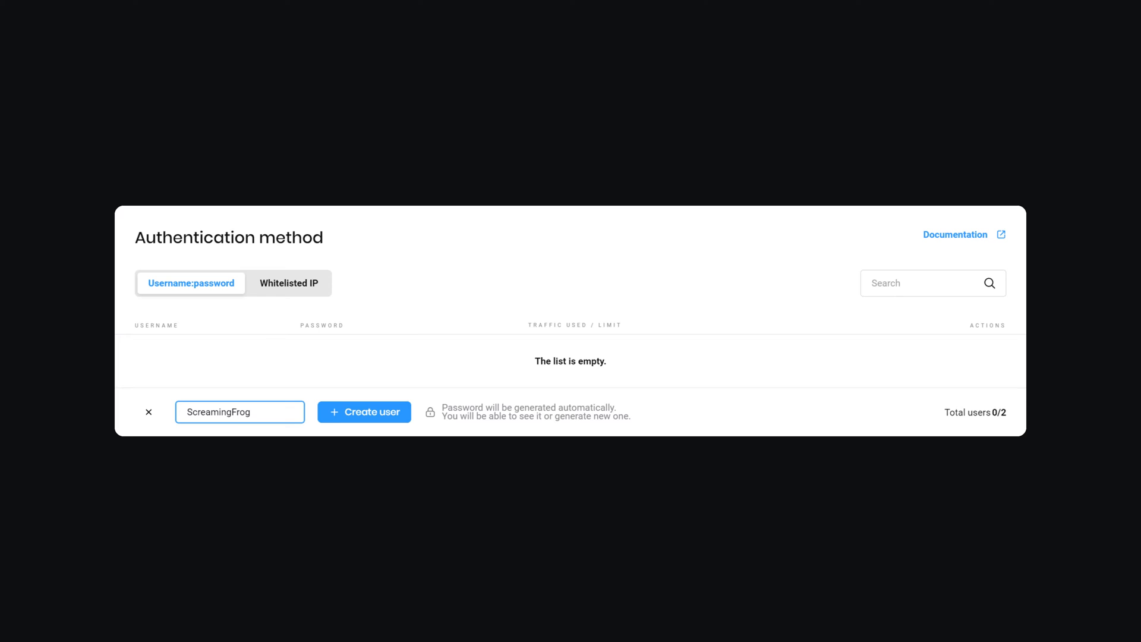
left_click(364, 411)
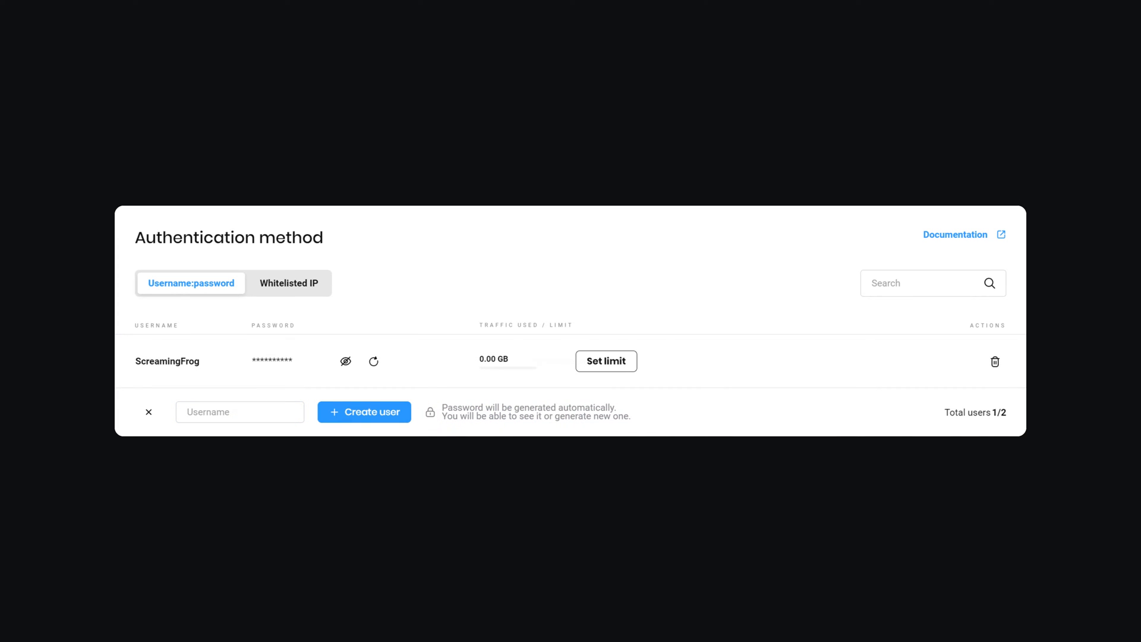
mouse_move(271, 361)
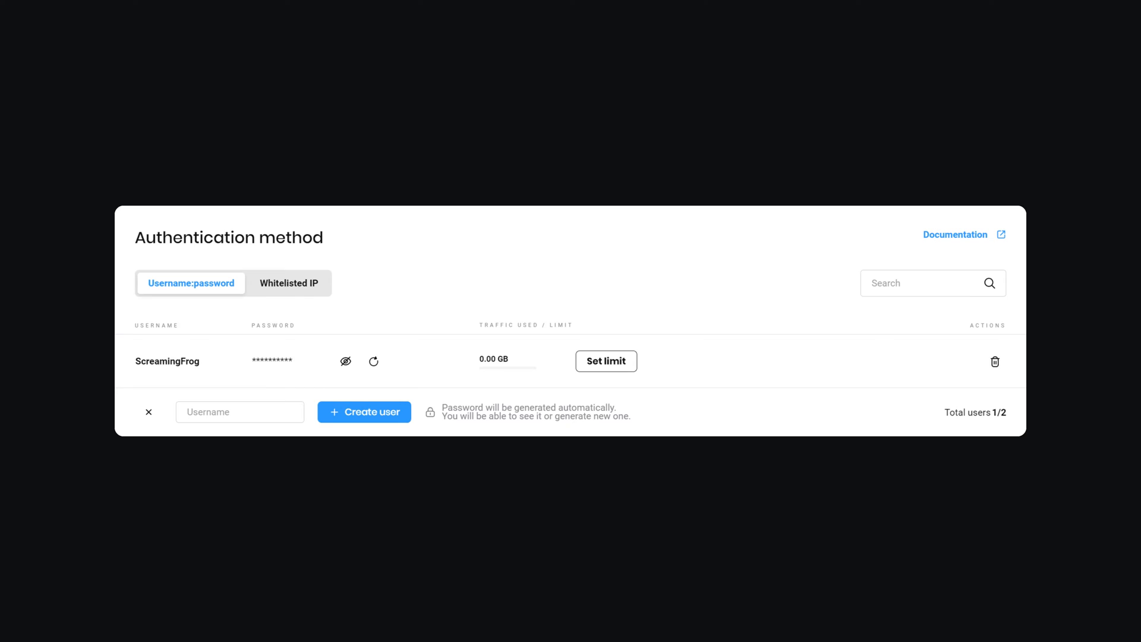
Switch to the Whitelisted IP authentication options for the new user
left_click(289, 283)
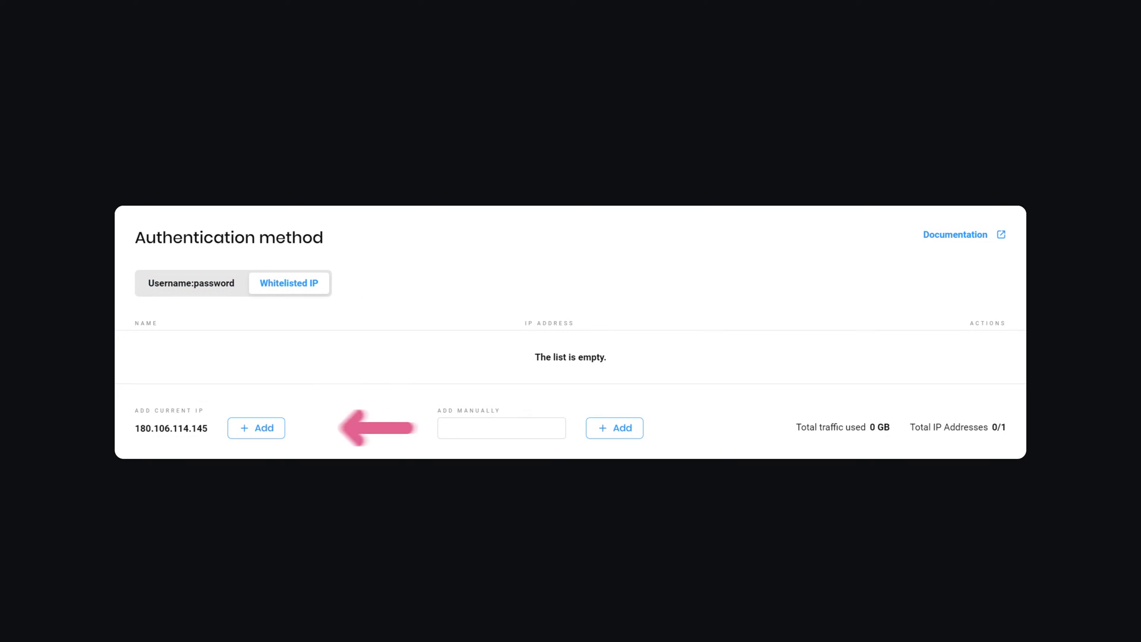
left_click(255, 428)
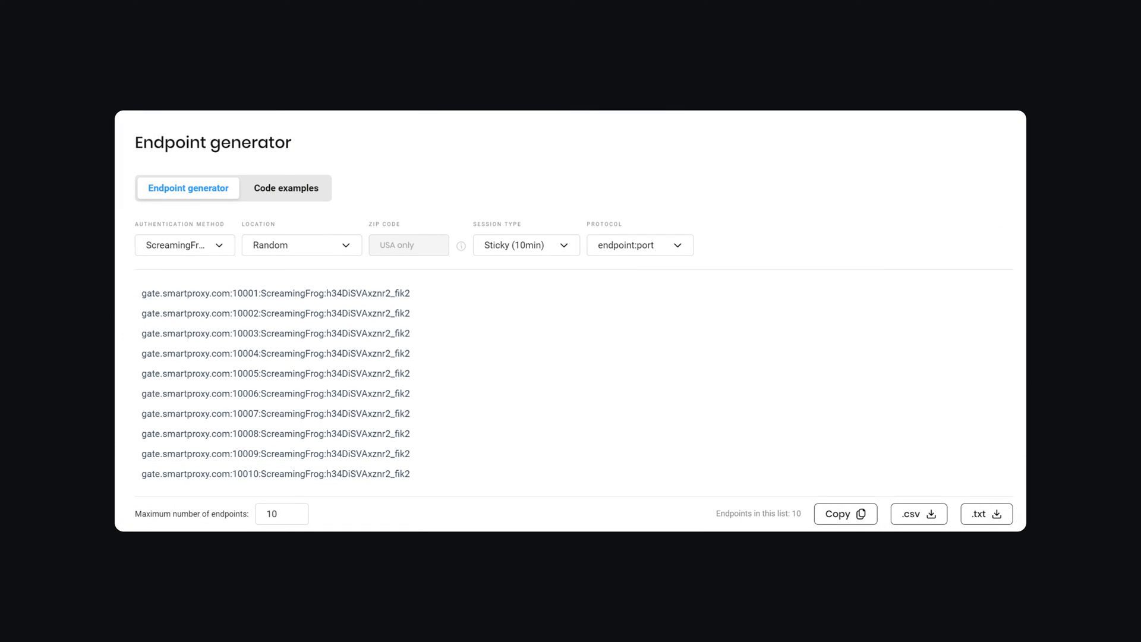
Review authentication method and session type choices and keep the endpoint:port protocol format
left_click(184, 245)
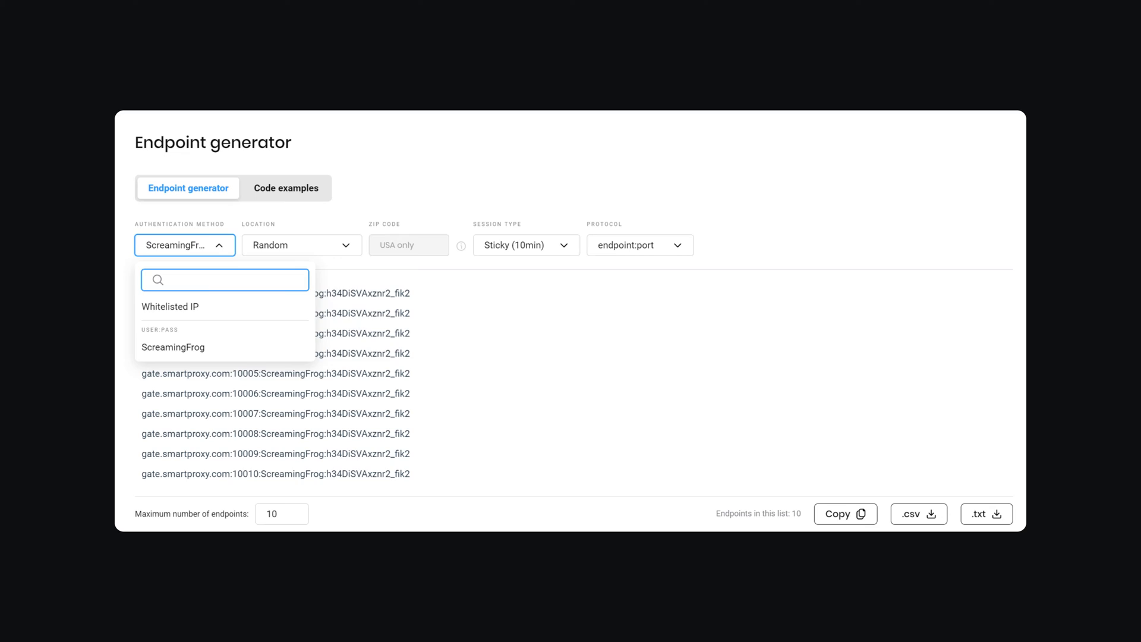
left_click(526, 245)
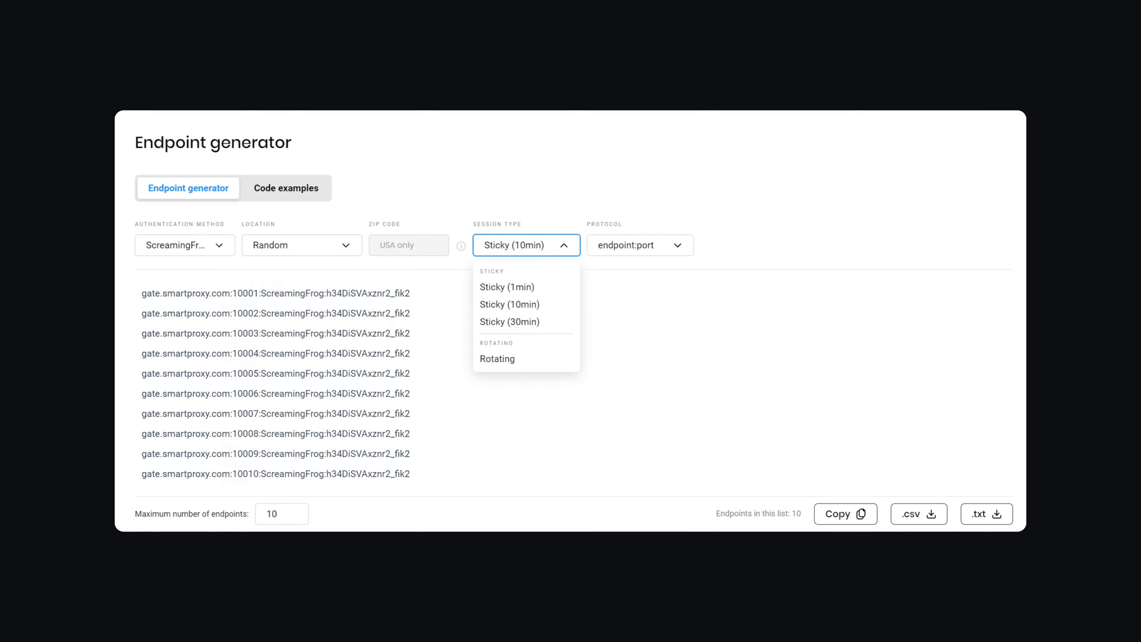
left_click(639, 245)
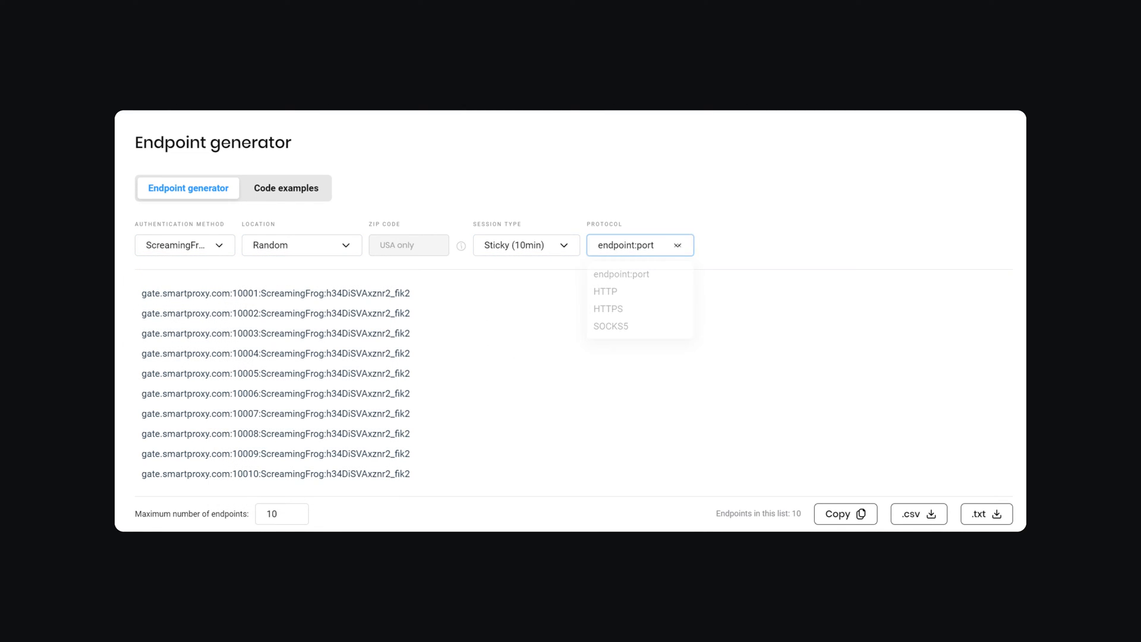
left_click(620, 274)
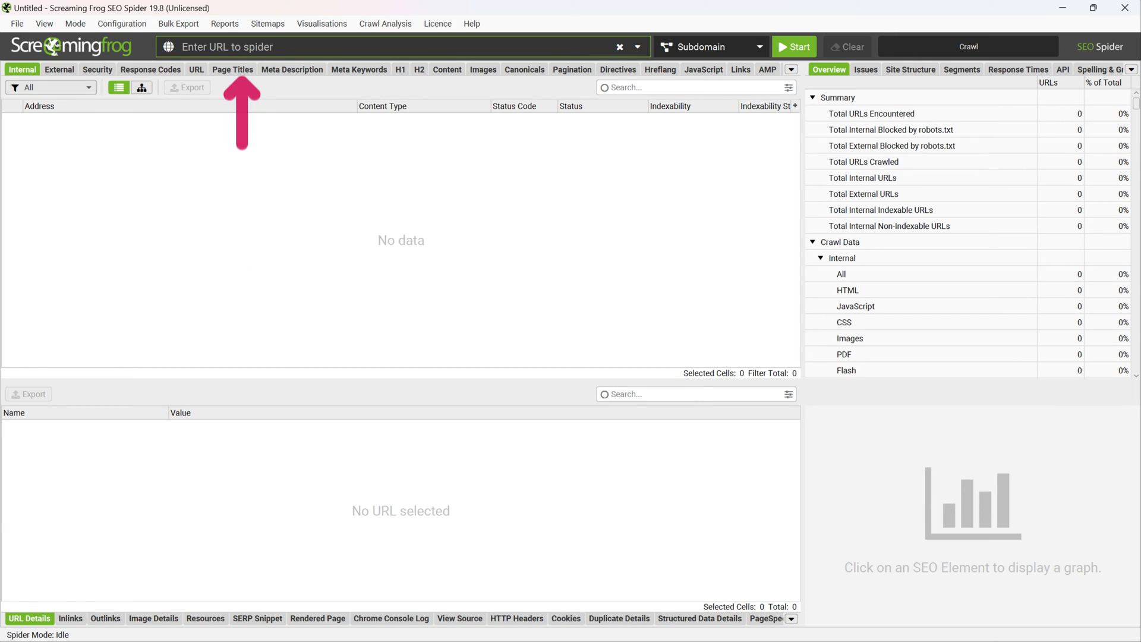
type("https://books.toscrape.com/")
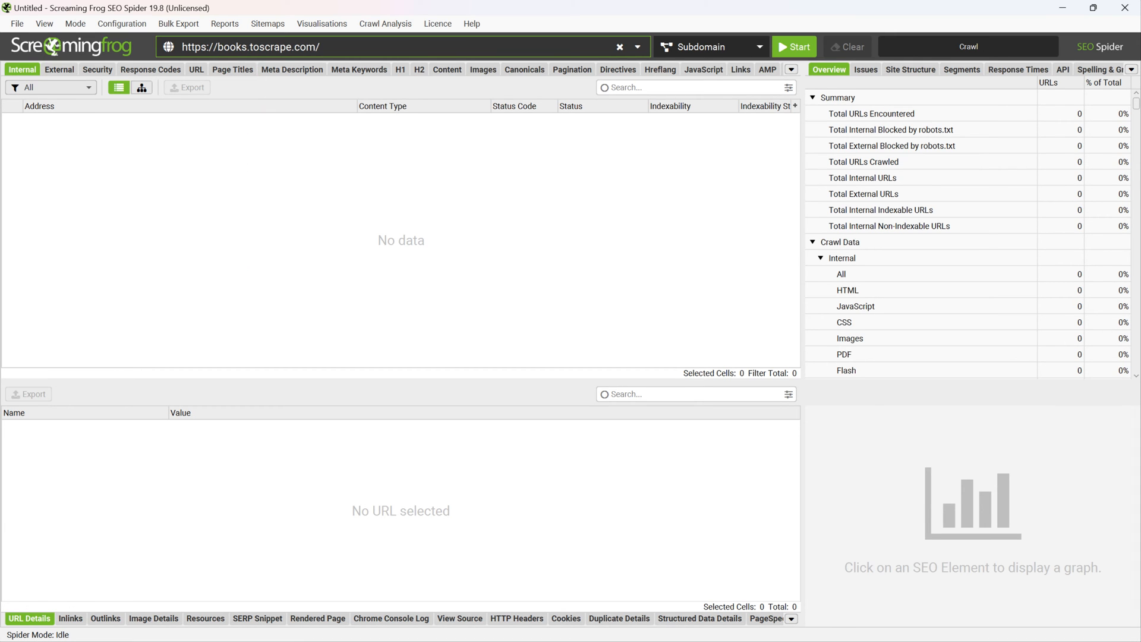
left_click(794, 46)
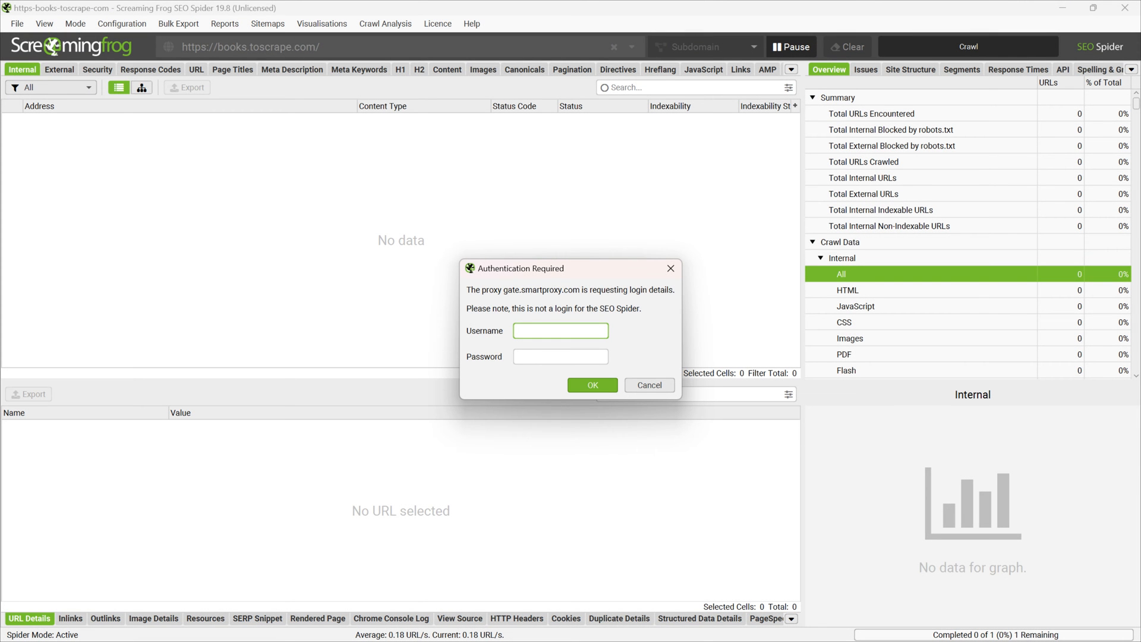
type("ScreamingFrog")
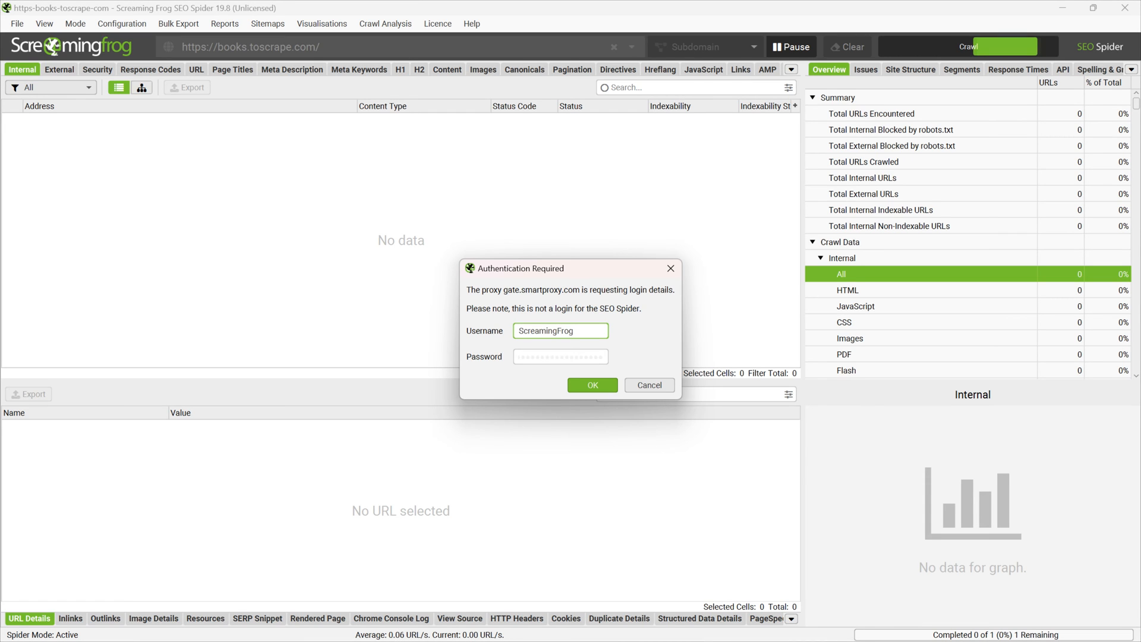
left_click(592, 385)
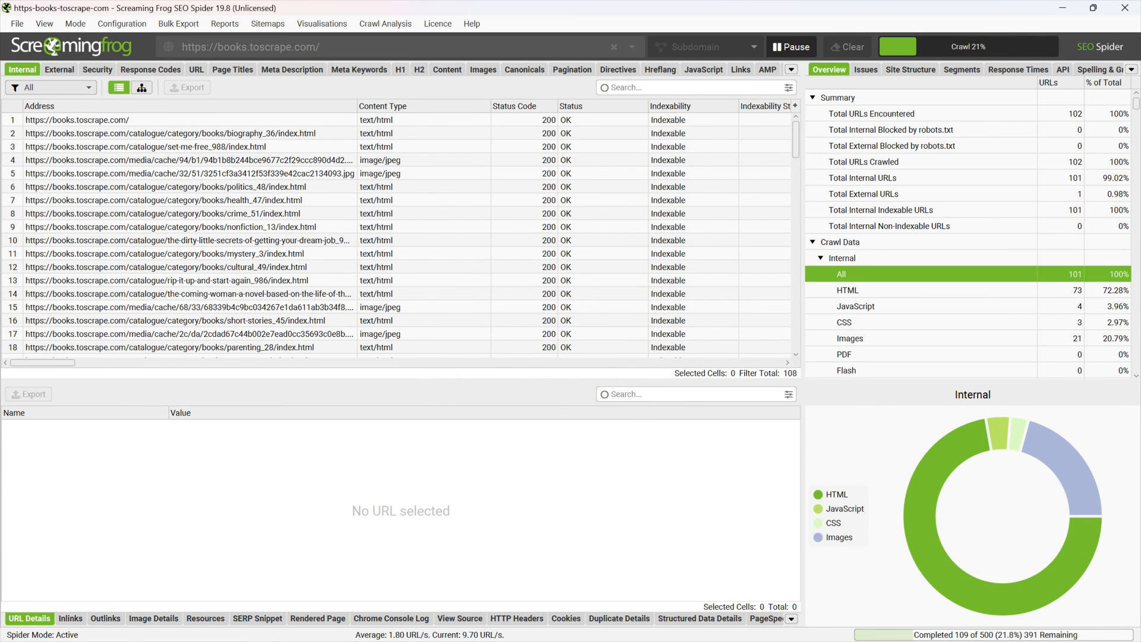